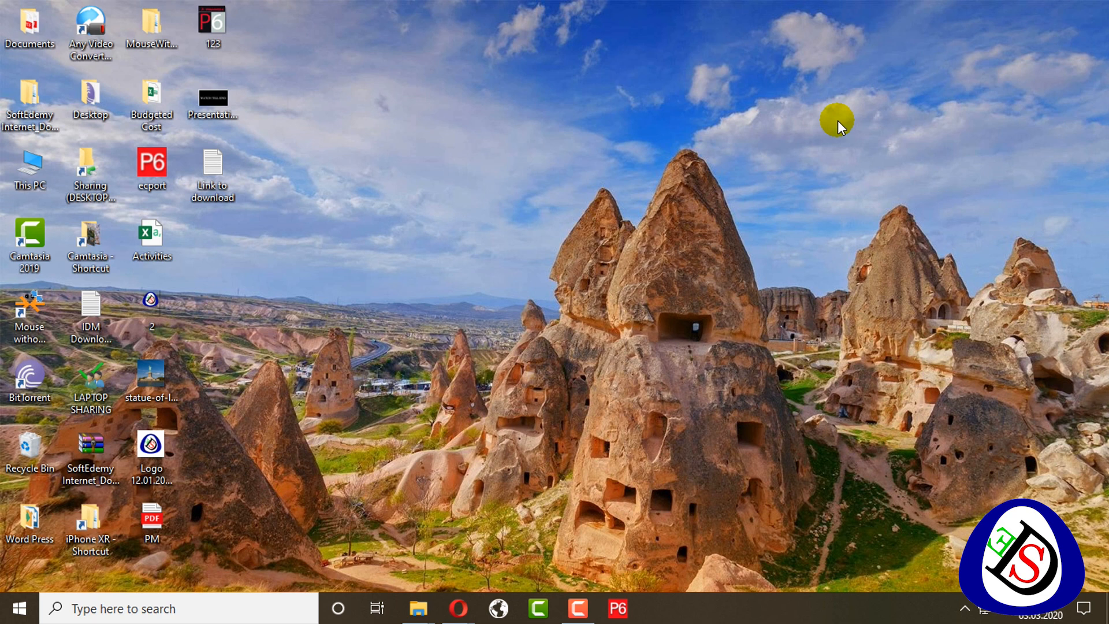
pyautogui.moveTo(558, 6)
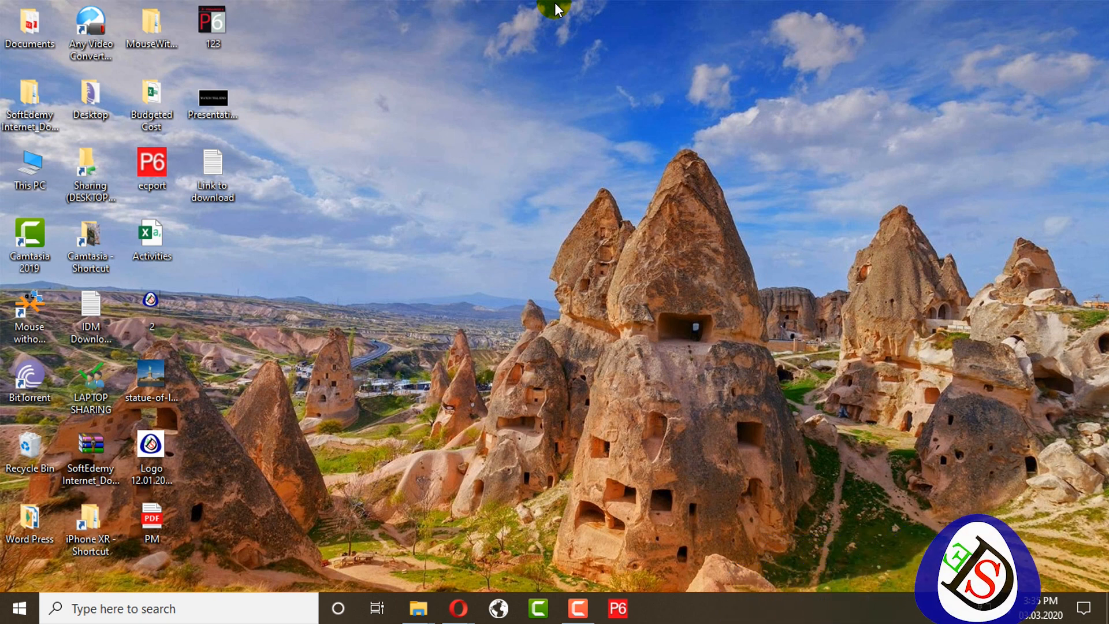
# - Open a new Opera window and load the saved Power BI website link
pyautogui.rightClick(461, 608)
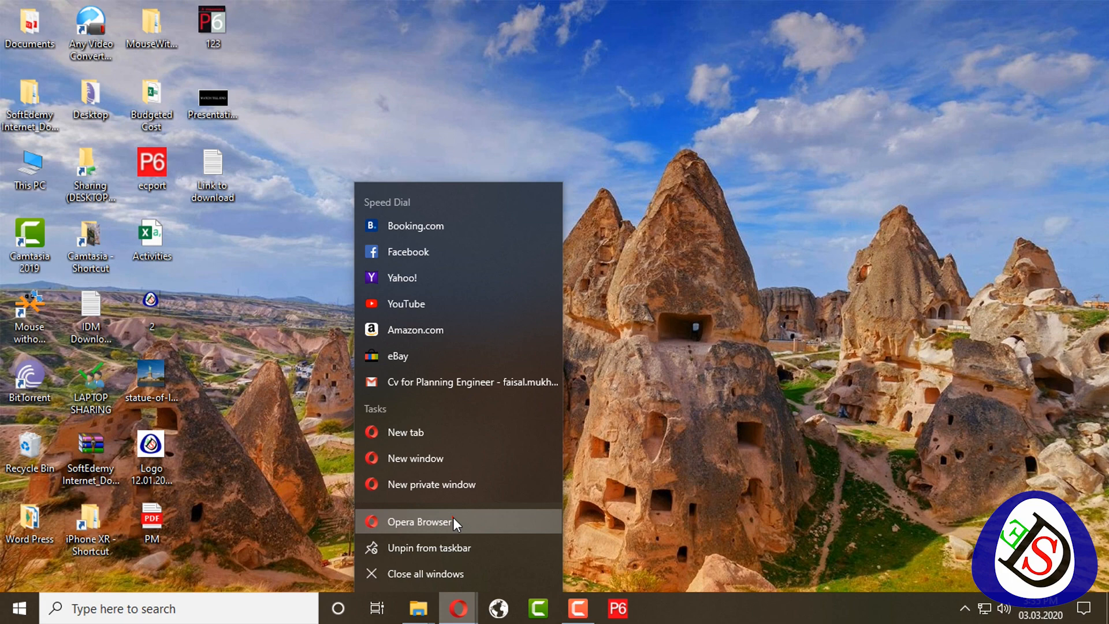
pyautogui.doubleClick(212, 167)
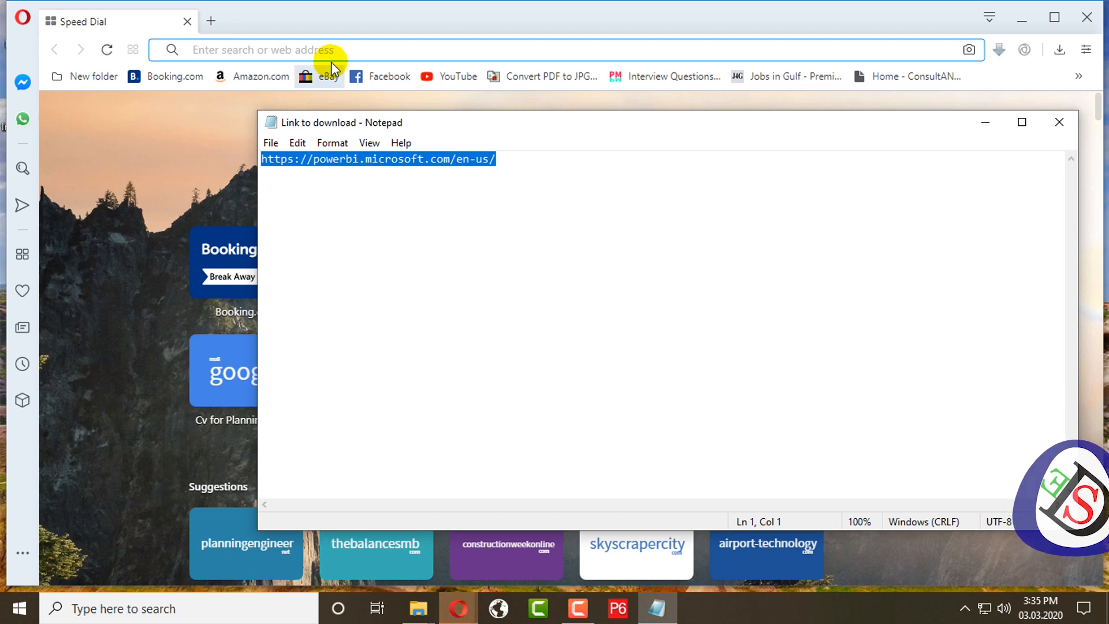
pyautogui.click(1059, 123)
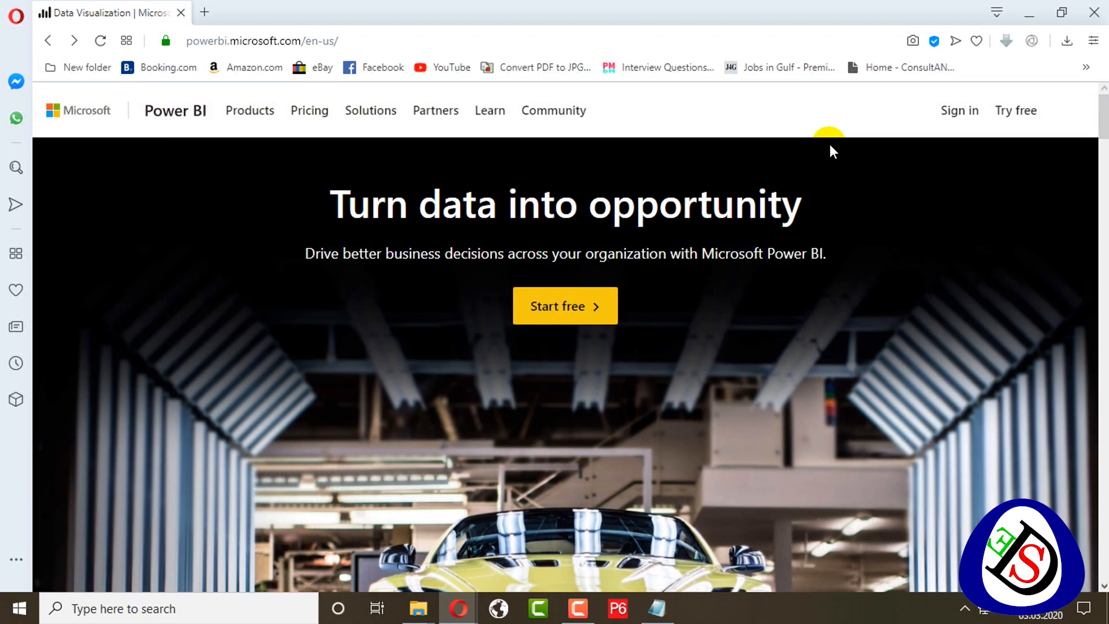
pyautogui.moveTo(753, 108)
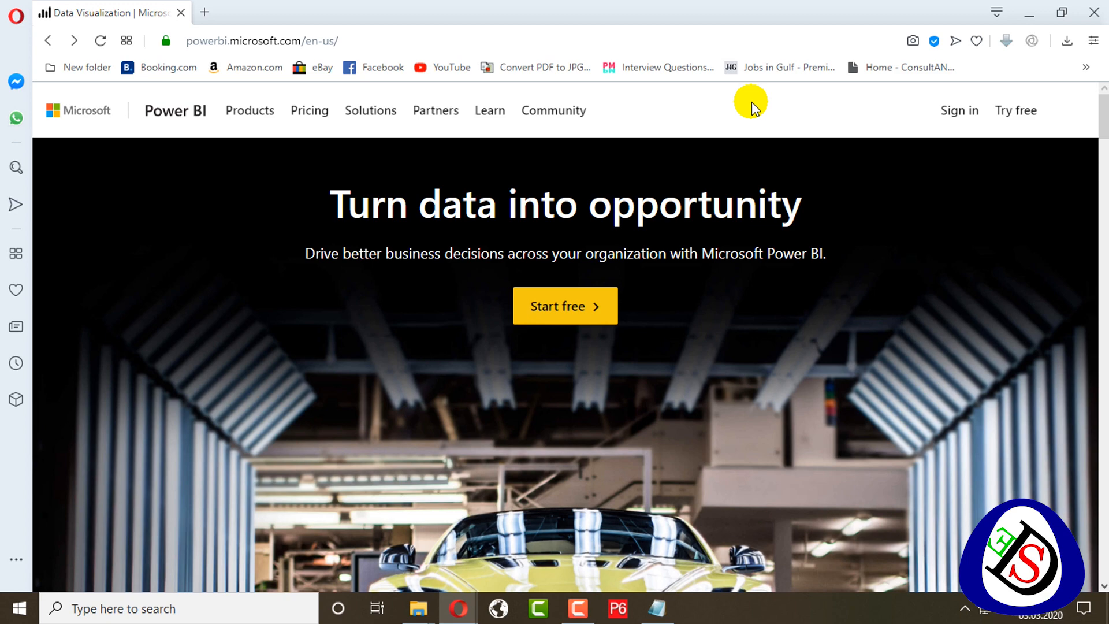
# - Scroll the Power BI home page and choose Start free under Power BI
pyautogui.scroll(-3)
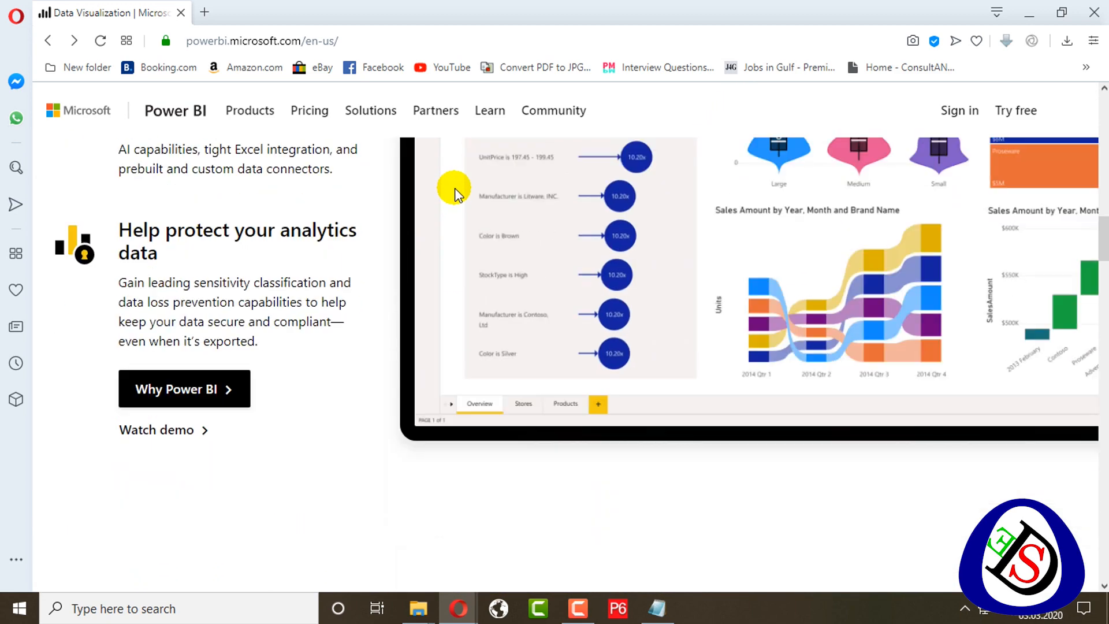
pyautogui.scroll(-3)
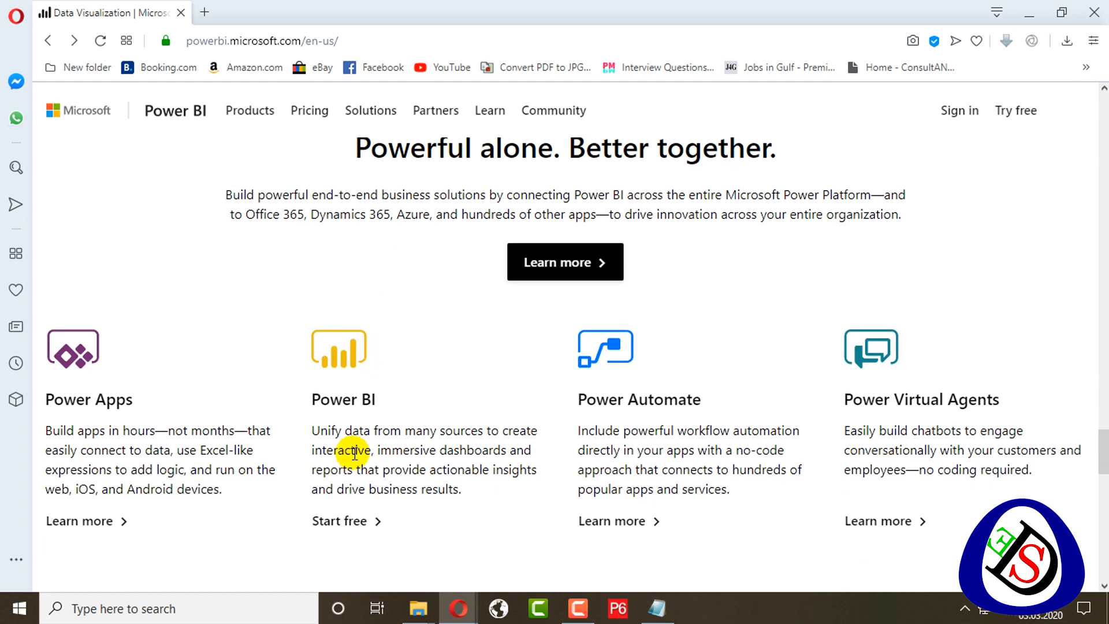
pyautogui.click(339, 521)
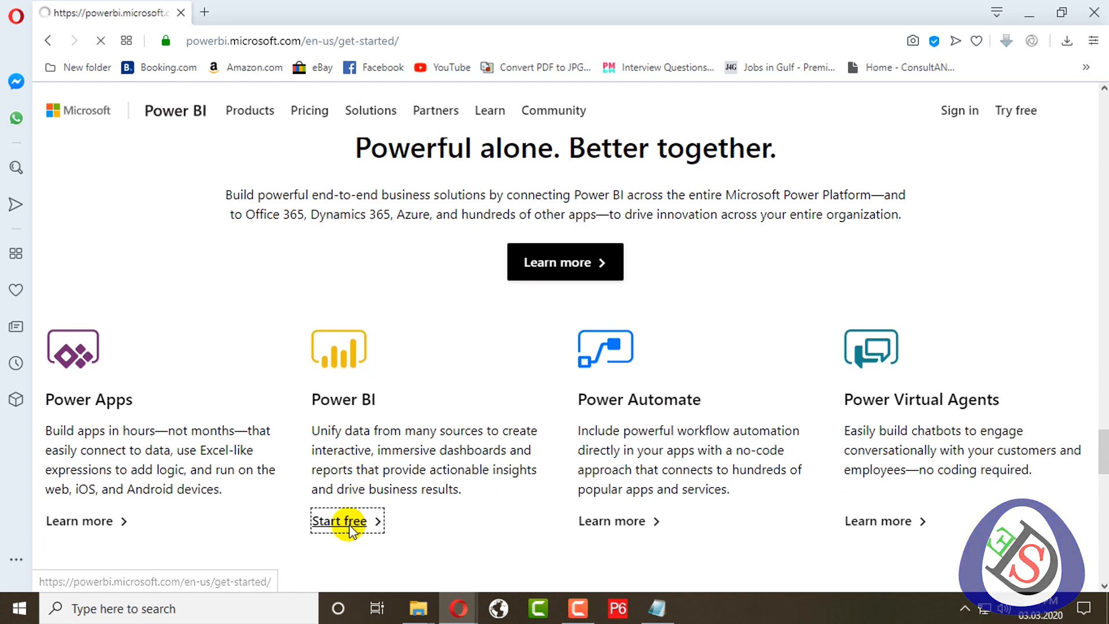
pyautogui.click(338, 521)
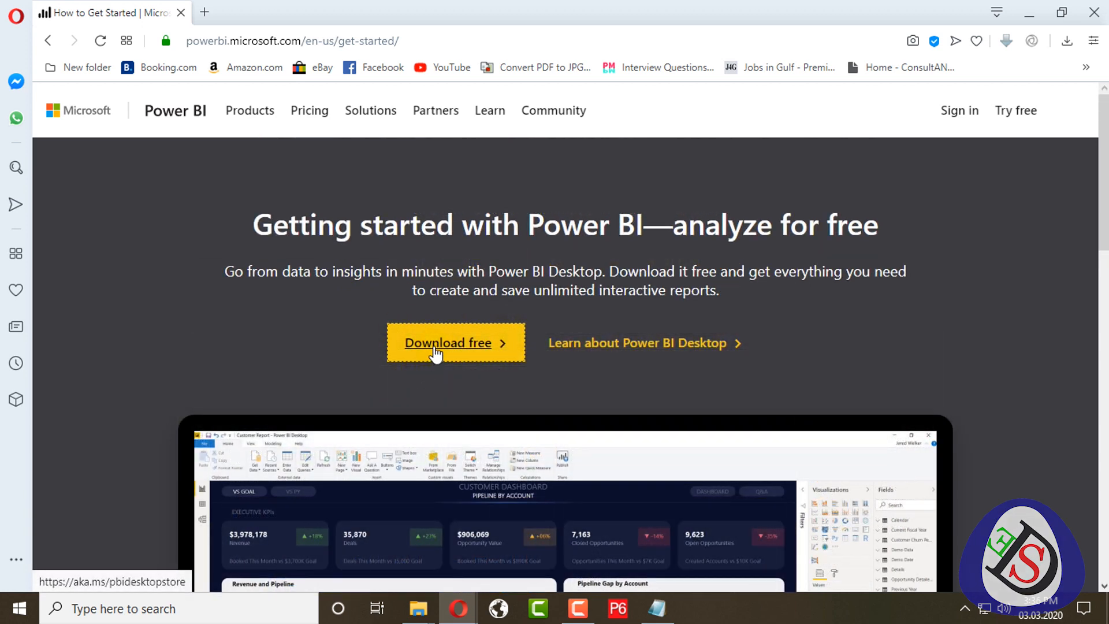
# - Choose Download free and allow the link to launch Microsoft Store
pyautogui.click(447, 343)
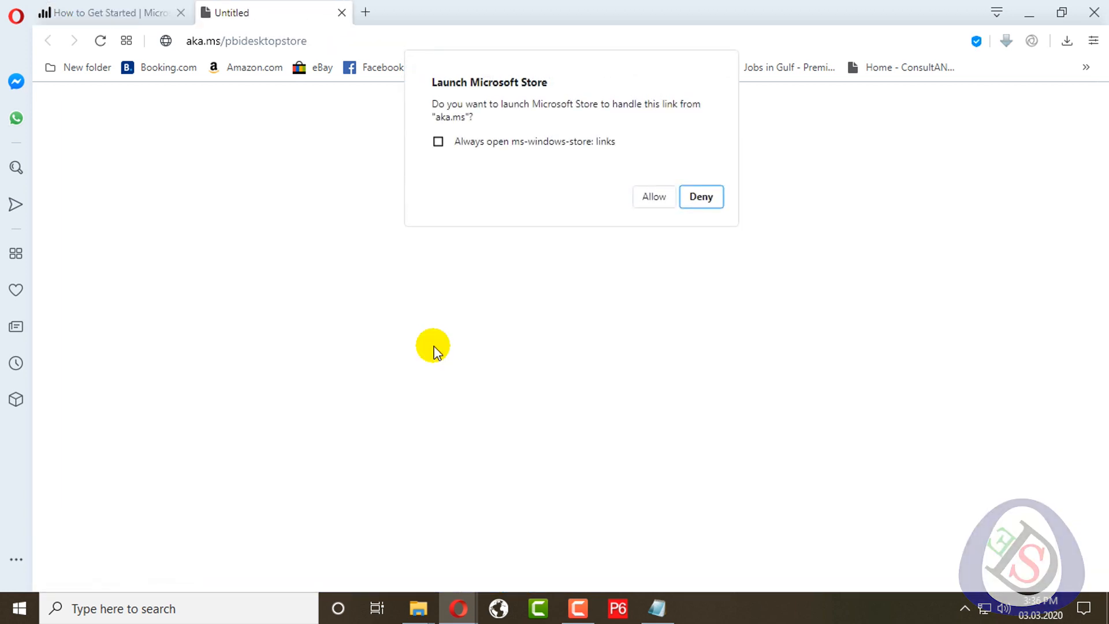
pyautogui.moveTo(509, 116)
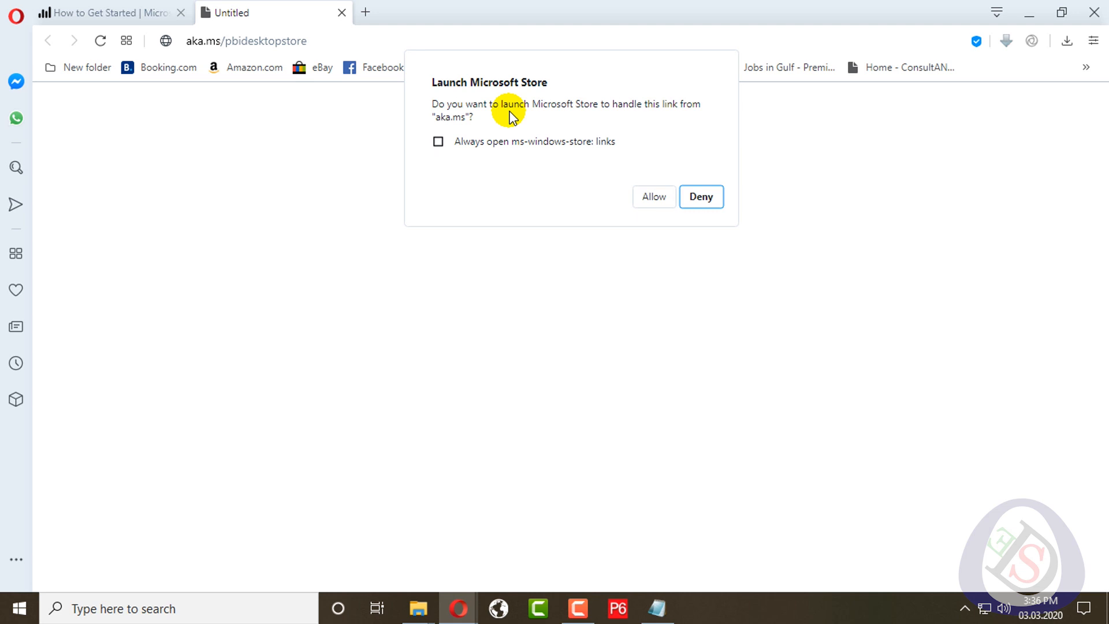
pyautogui.moveTo(618, 142)
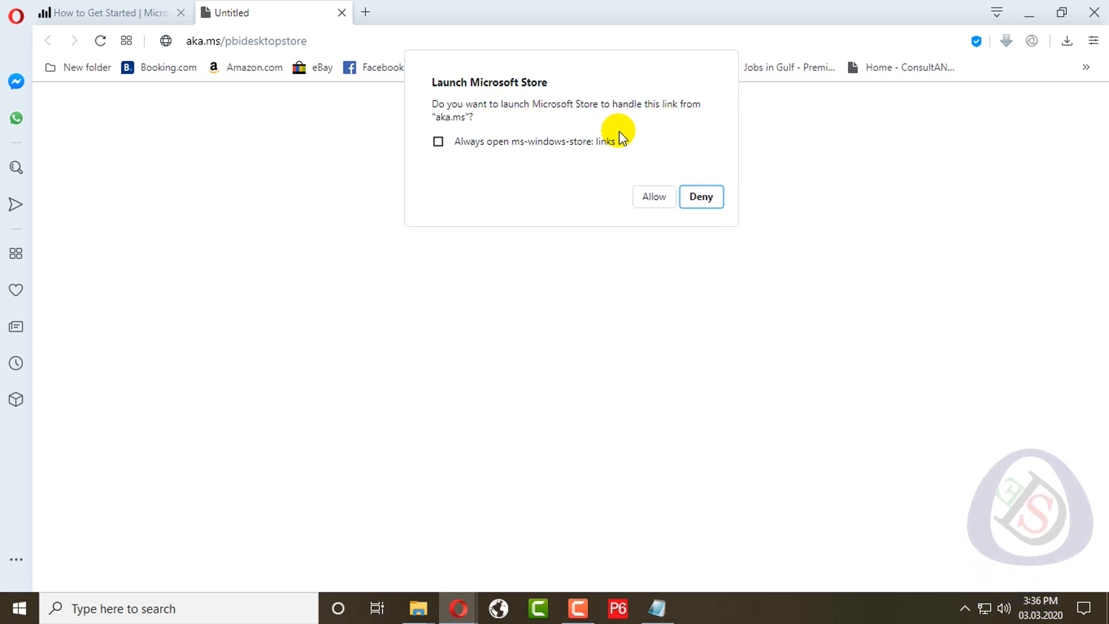
pyautogui.moveTo(493, 166)
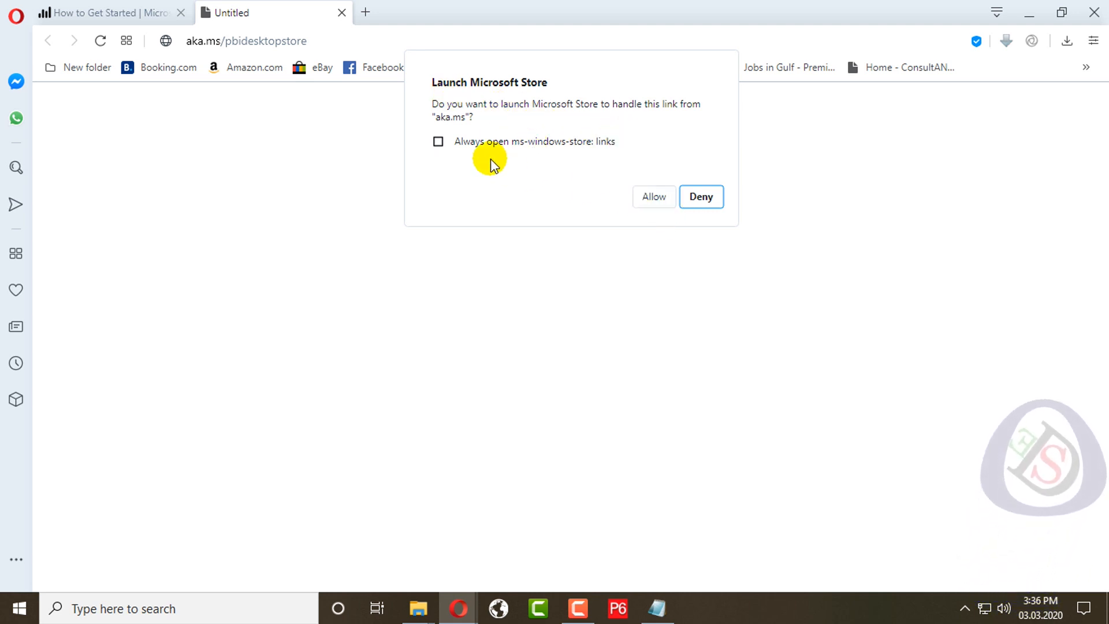
pyautogui.click(701, 196)
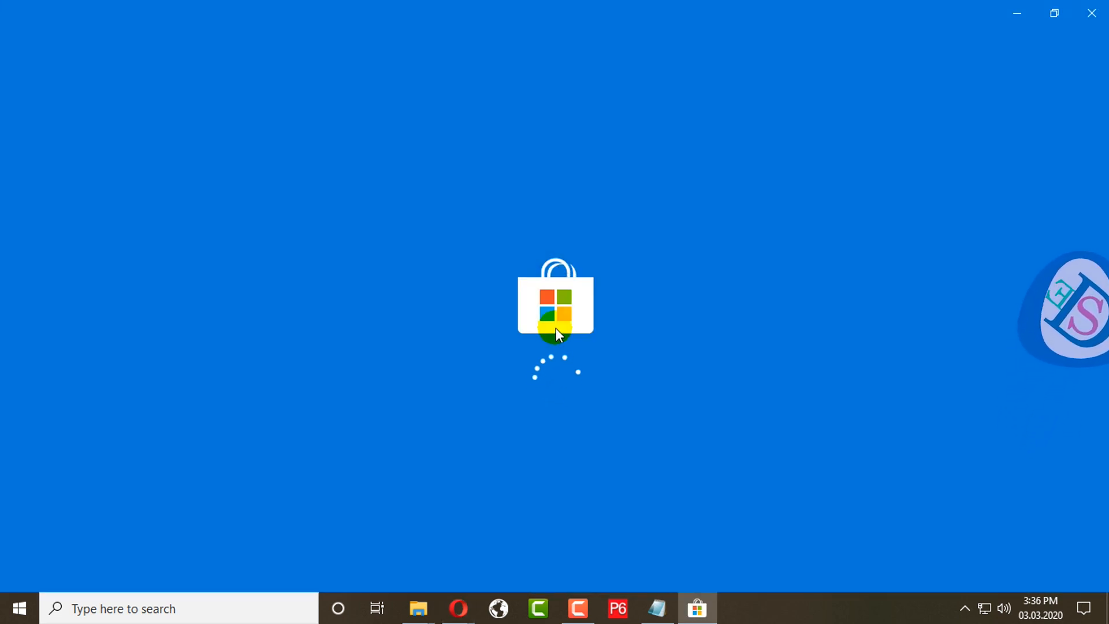
pyautogui.moveTo(629, 338)
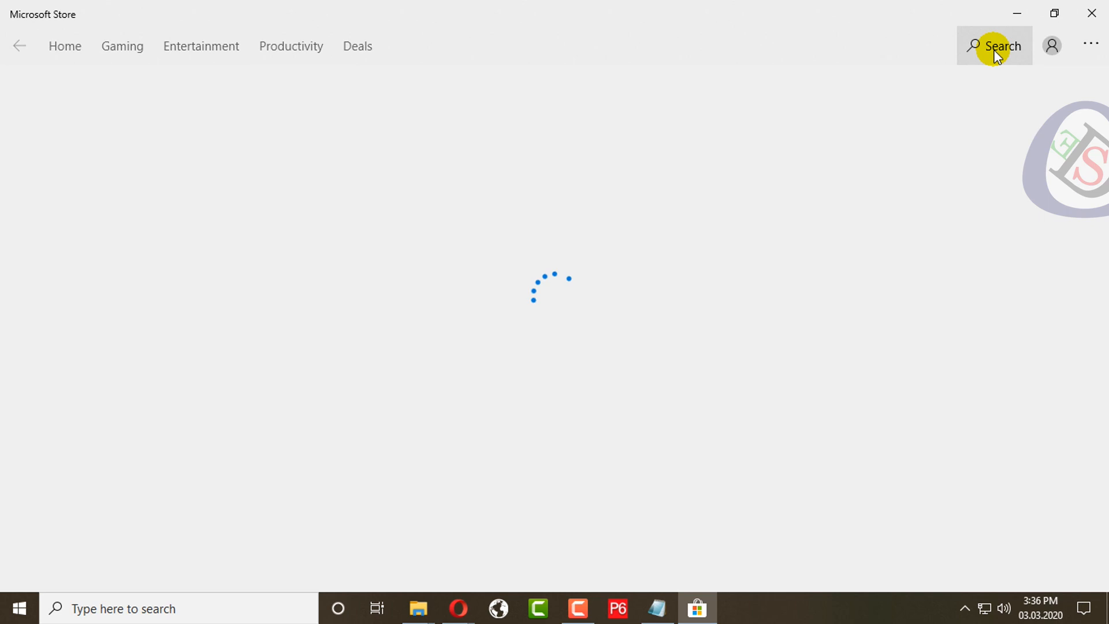
# - Search Microsoft Store for 'power bi'
pyautogui.click(995, 46)
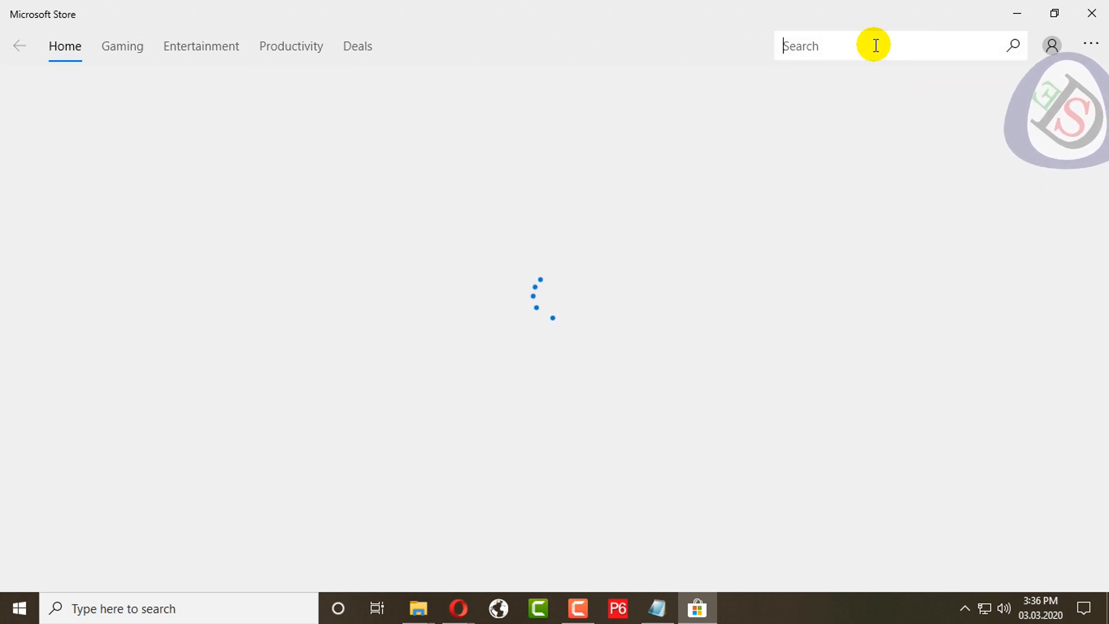
pyautogui.moveTo(621, 230)
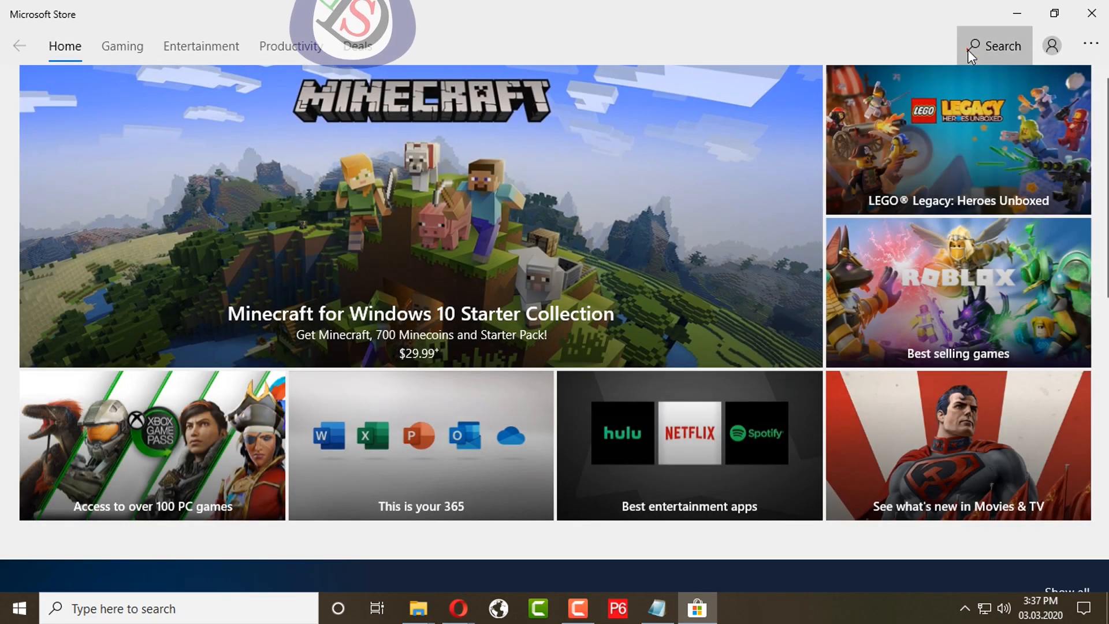
pyautogui.write('po')
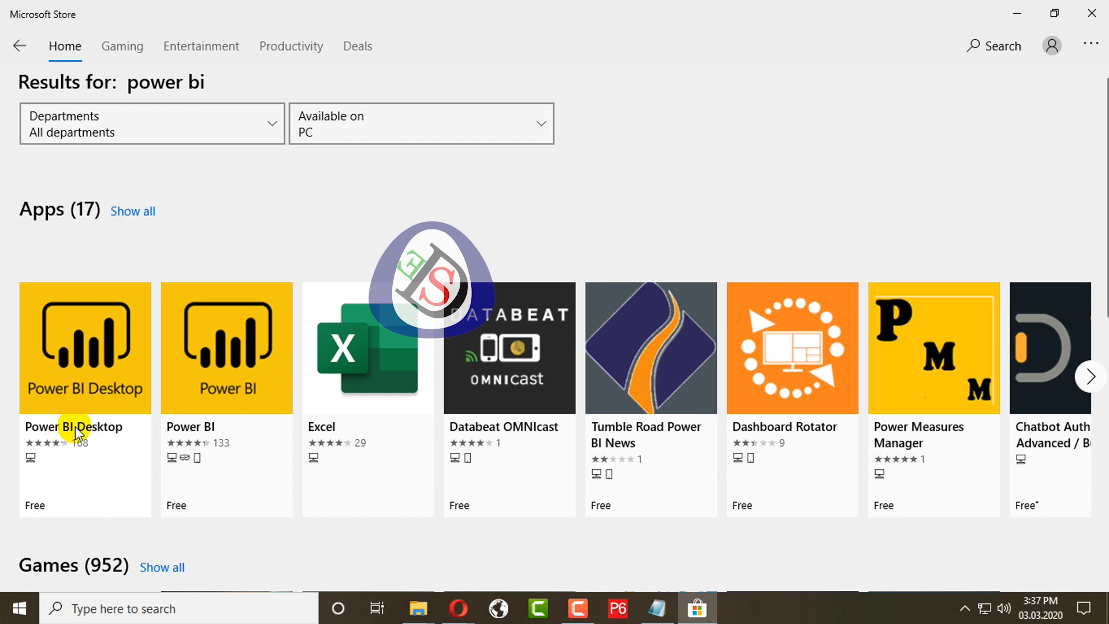
# - Open the Power BI Desktop product page and install it with Get
pyautogui.click(84, 348)
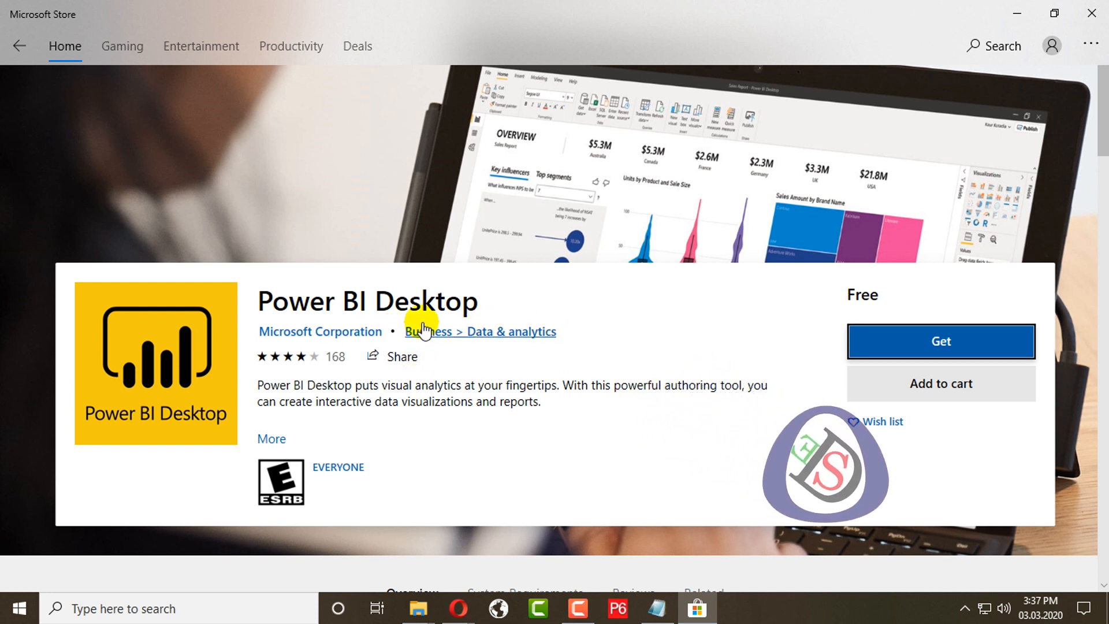
pyautogui.moveTo(926, 327)
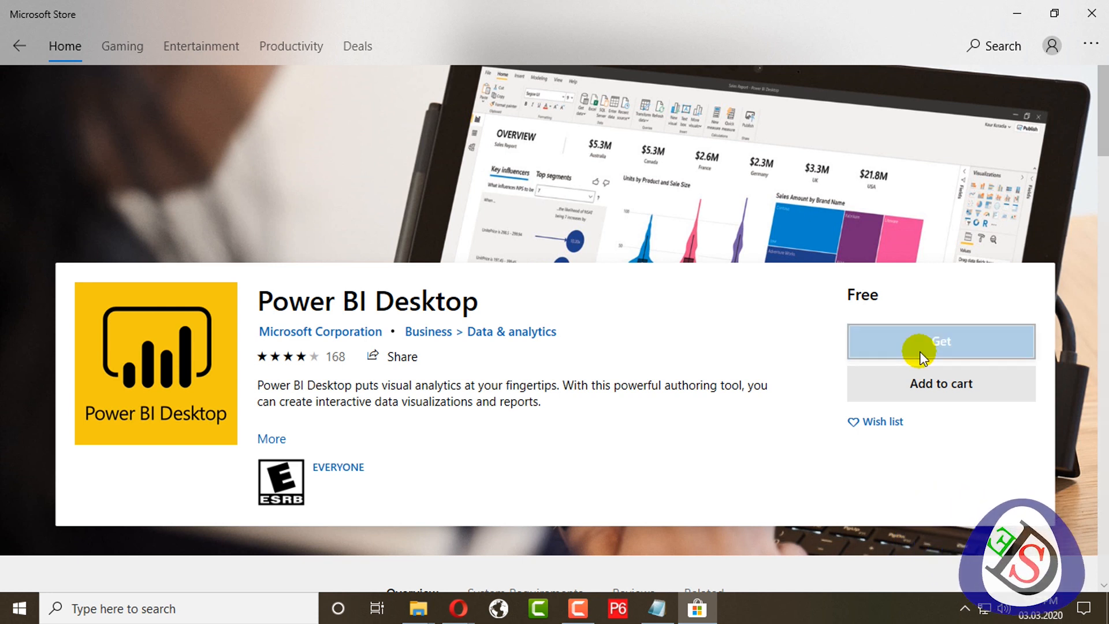
pyautogui.click(941, 341)
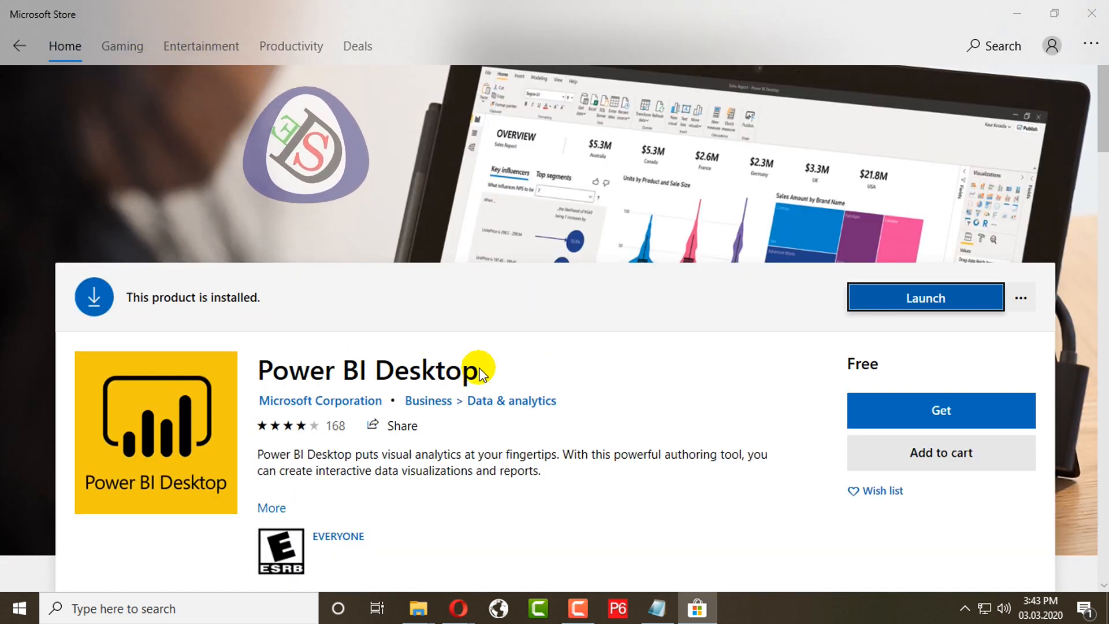
# - Launch Power BI Desktop from its Microsoft Store product page
pyautogui.click(910, 297)
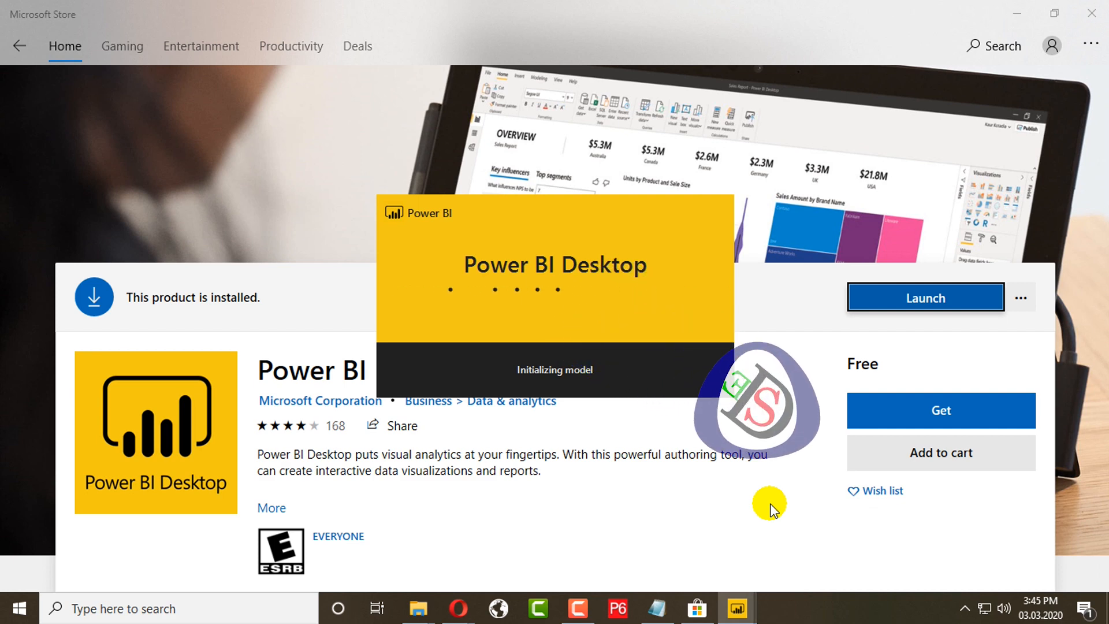
pyautogui.click(925, 297)
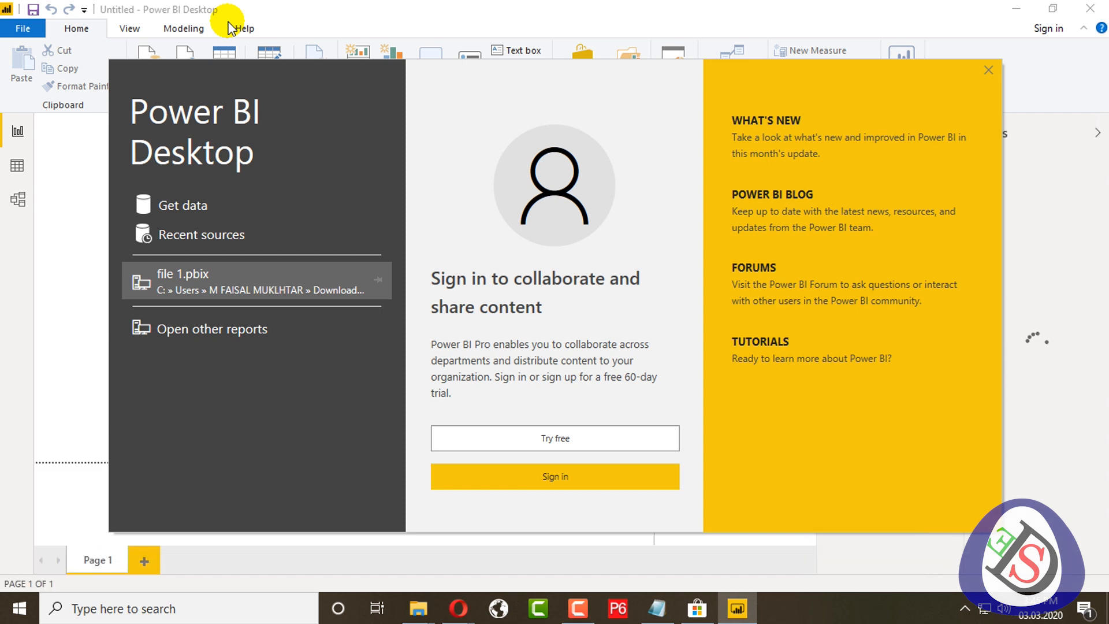
pyautogui.moveTo(401, 37)
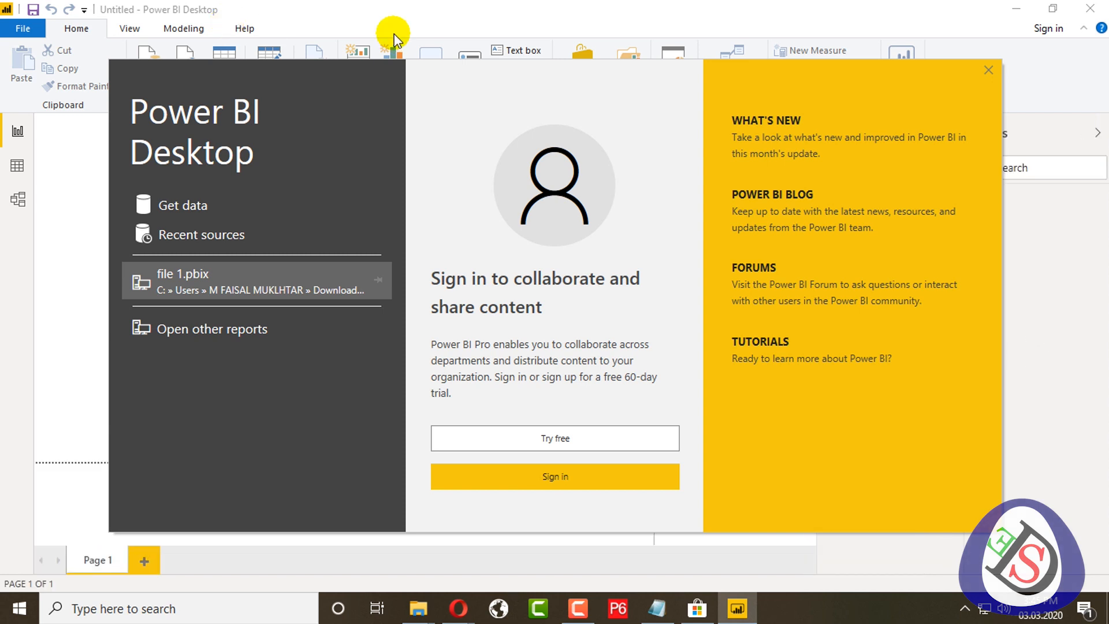
pyautogui.moveTo(530, 457)
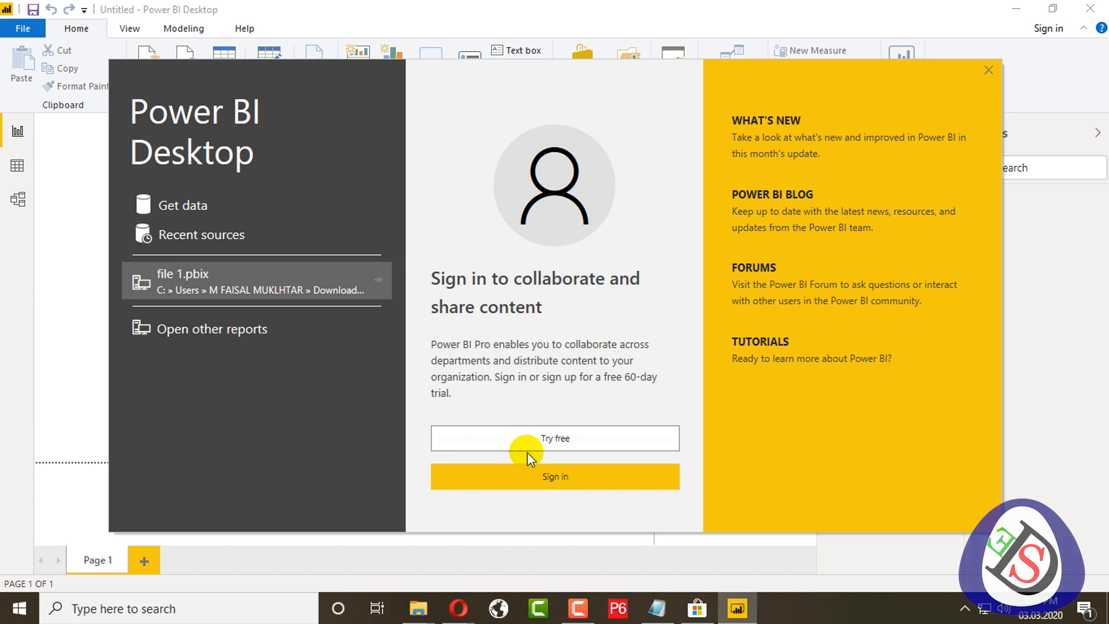
pyautogui.moveTo(966, 94)
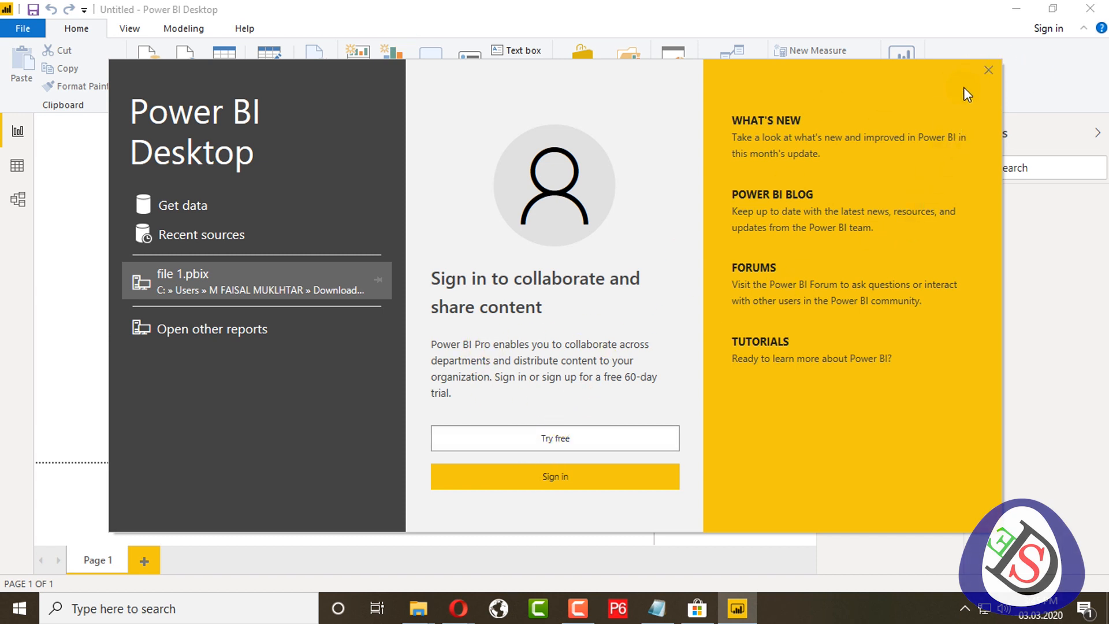
# - Close the Power BI Desktop welcome splash screen
pyautogui.click(988, 70)
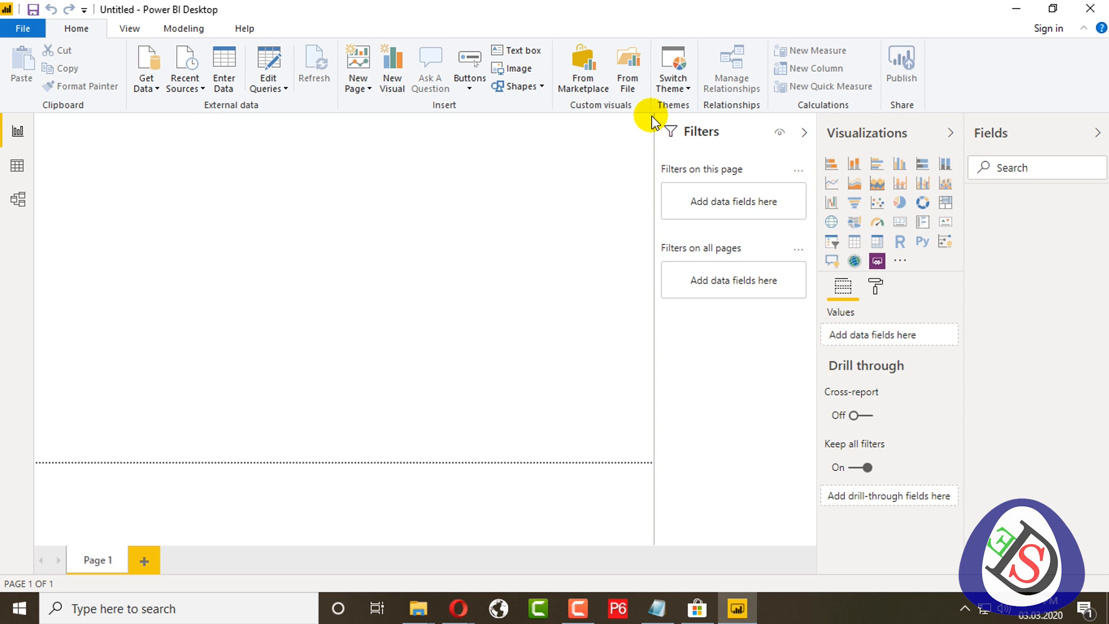
pyautogui.moveTo(109, 157)
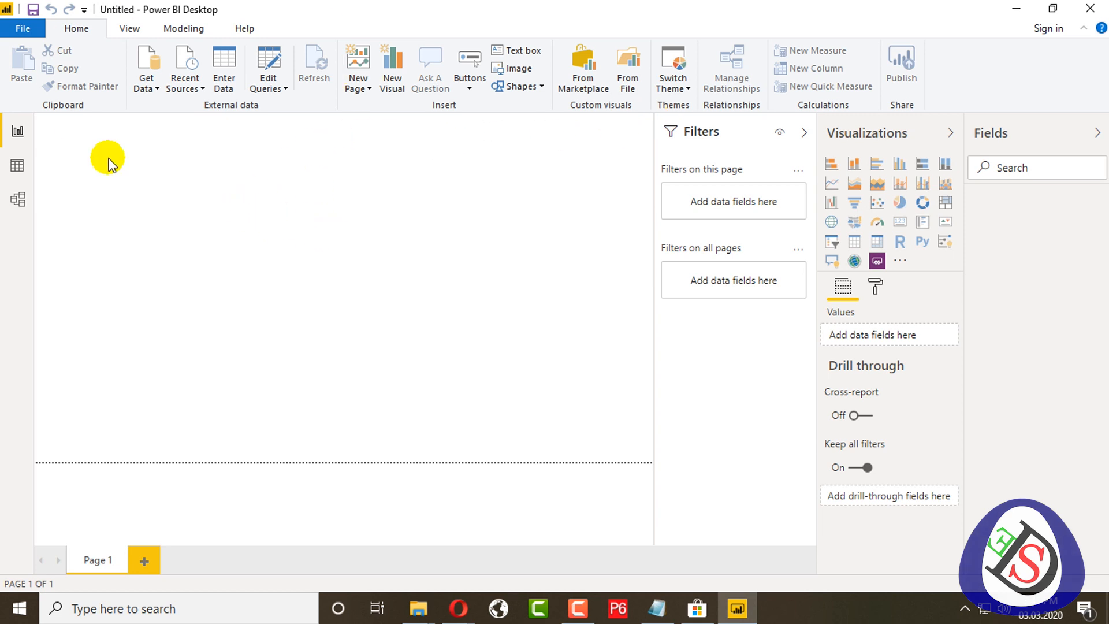
pyautogui.moveTo(317, 123)
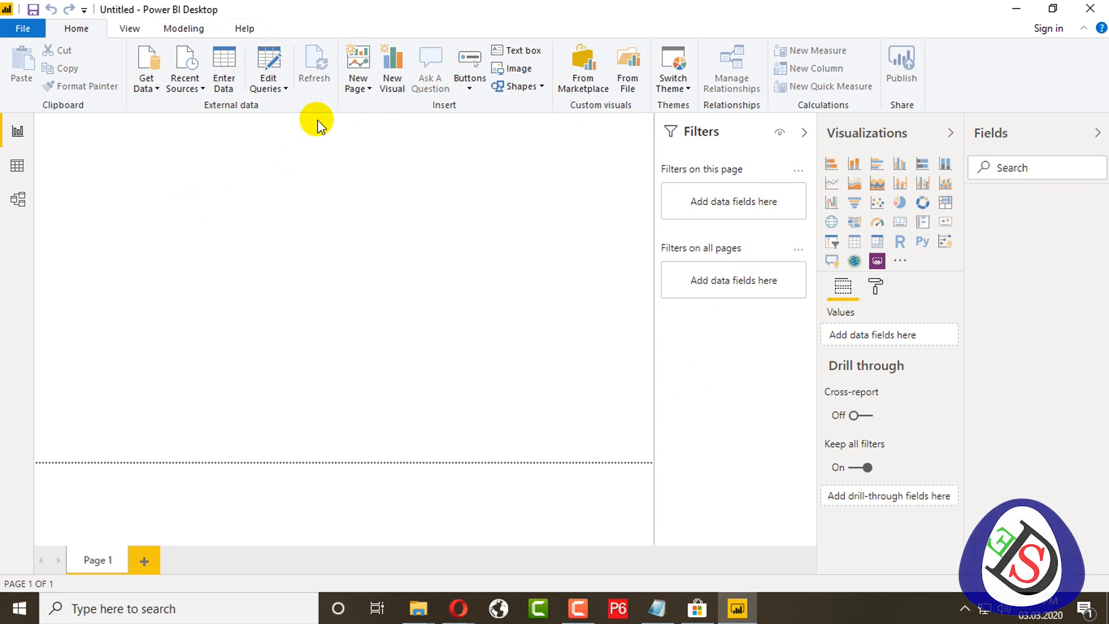